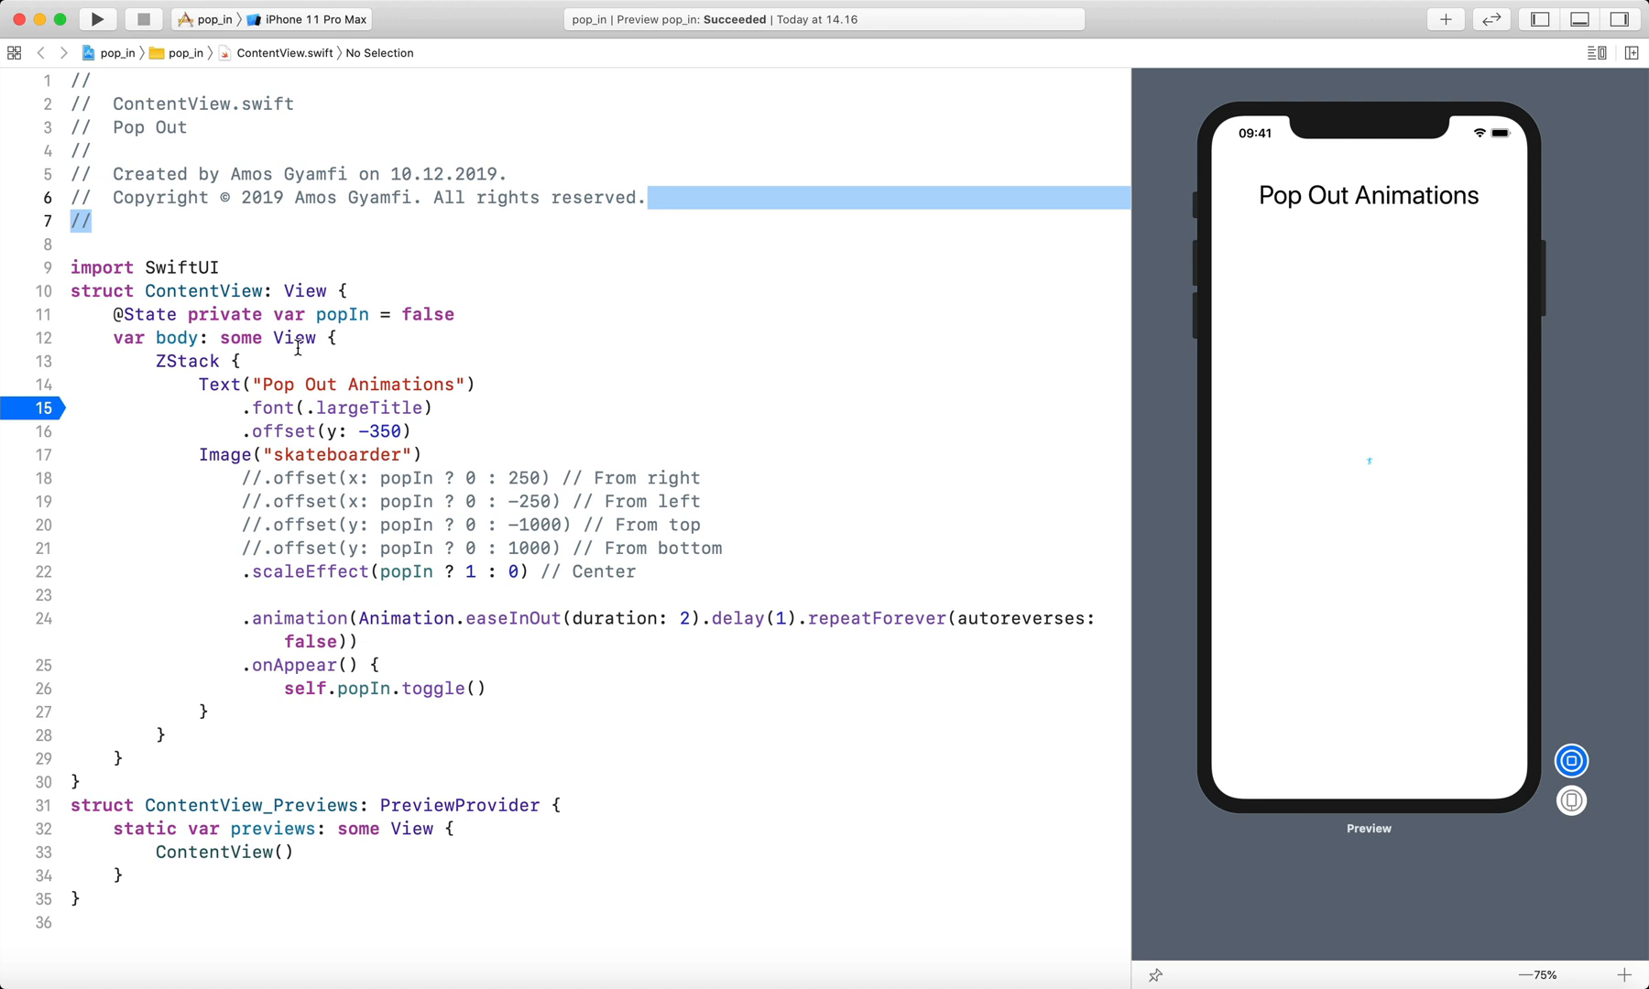
double_click(342, 315)
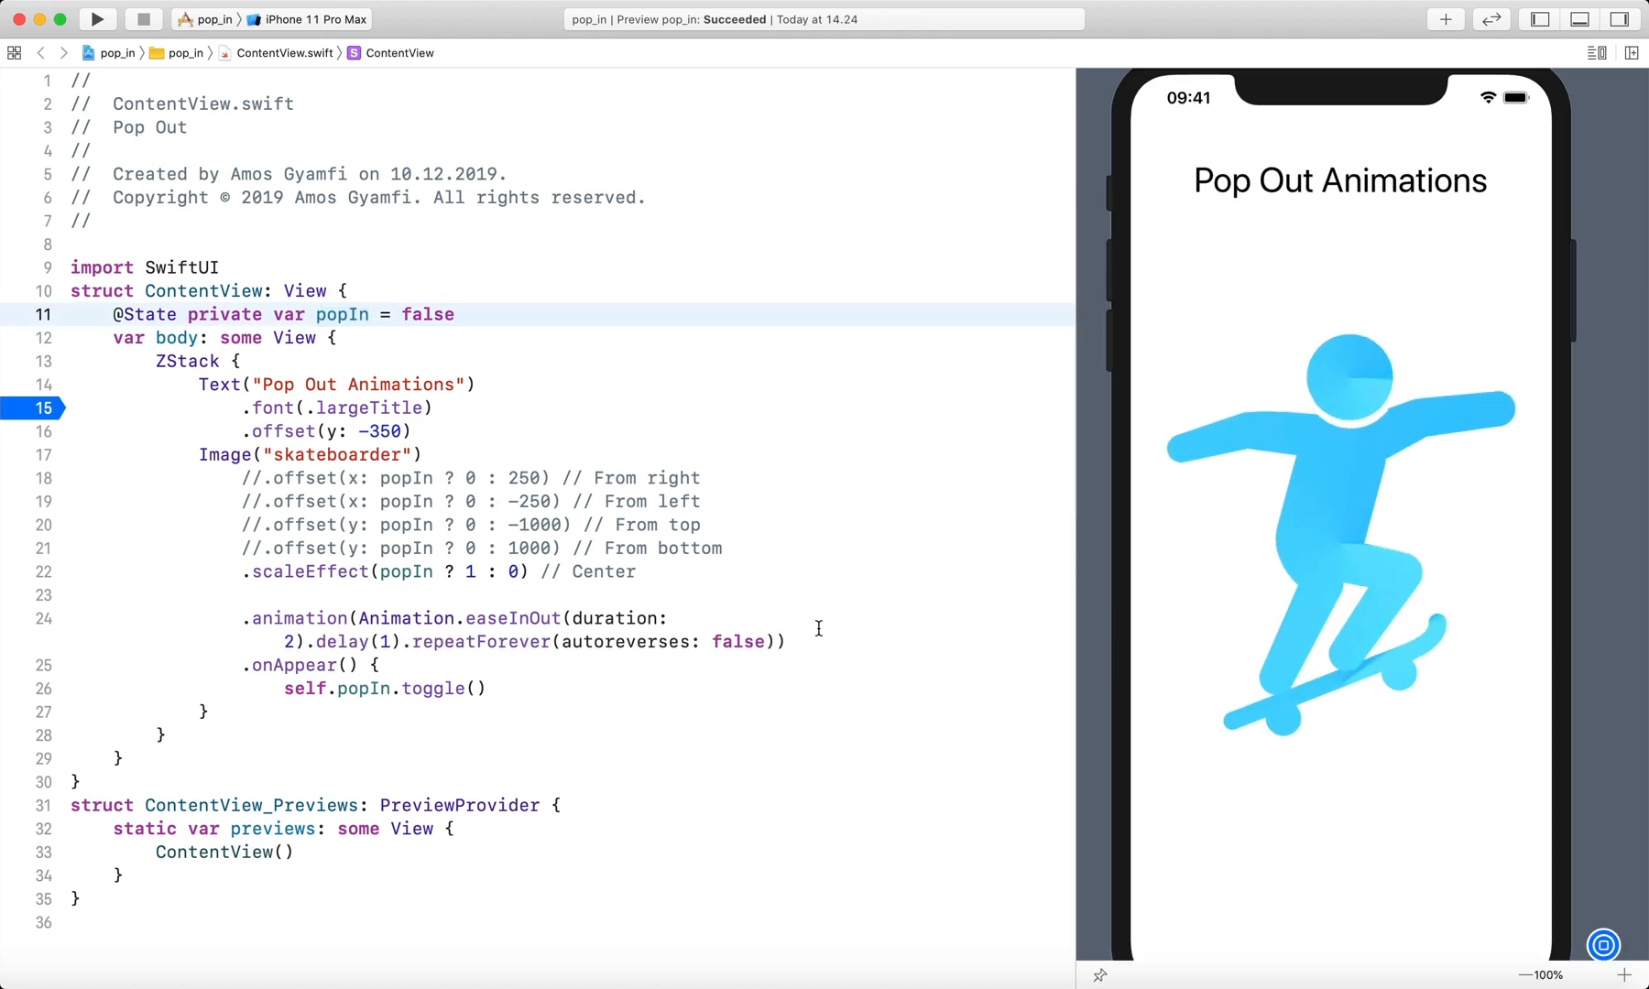
type("true")
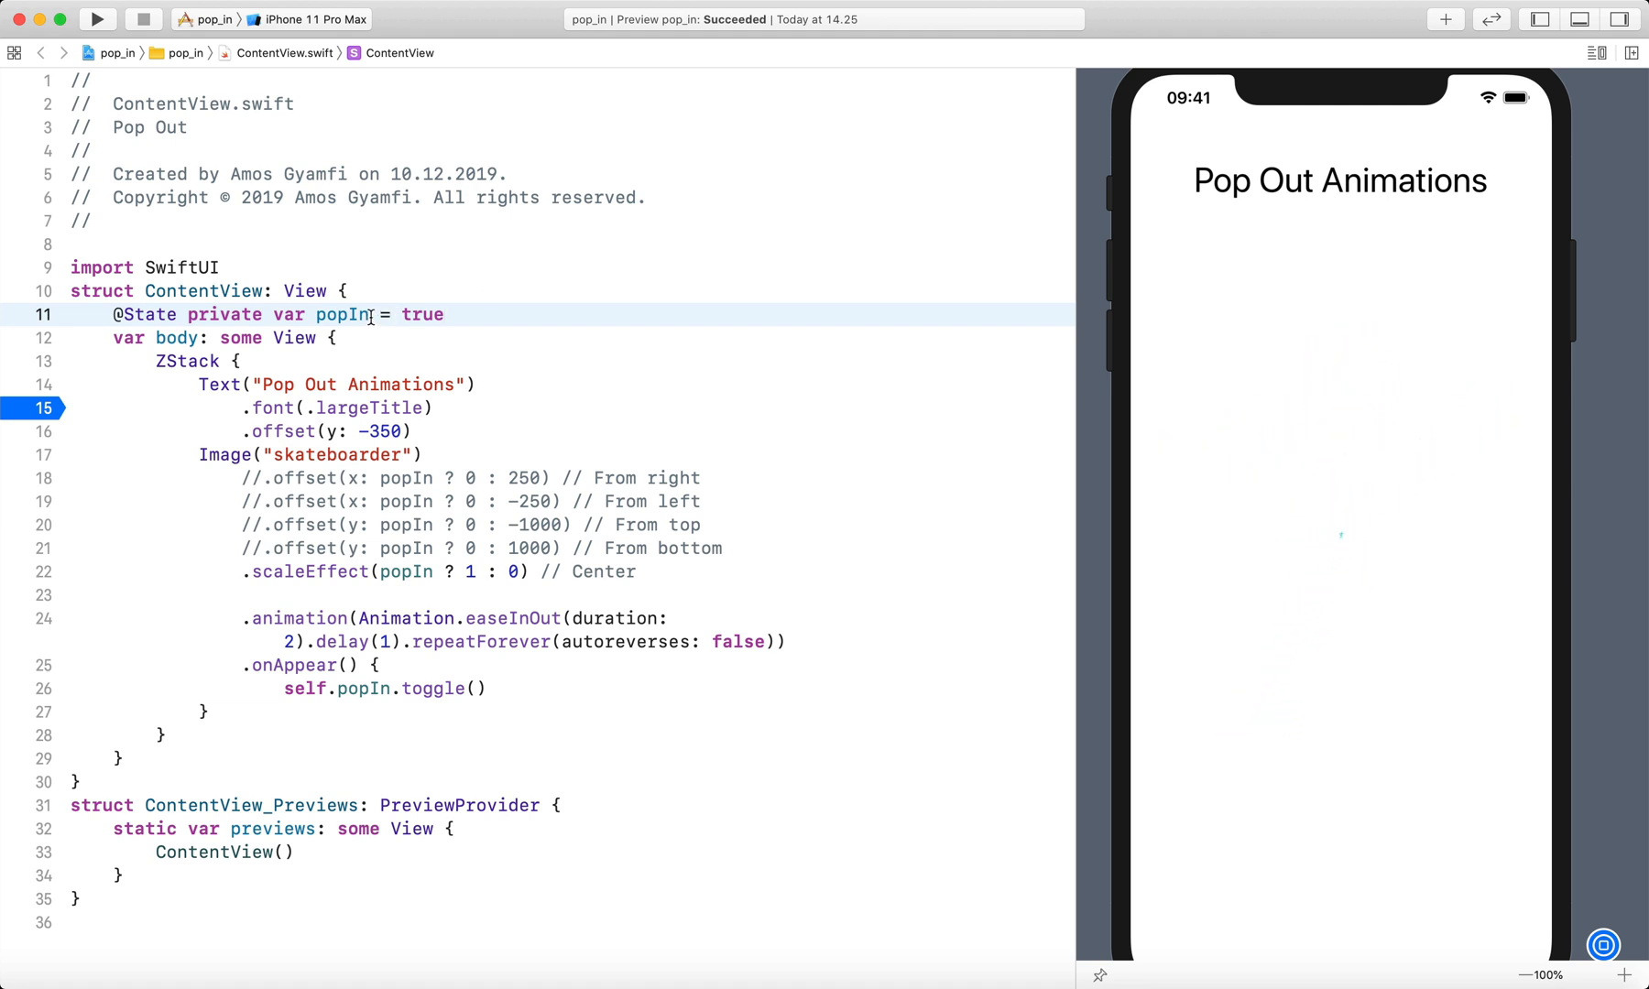
Rename the state property from popIn to popOut
key("Backspace")
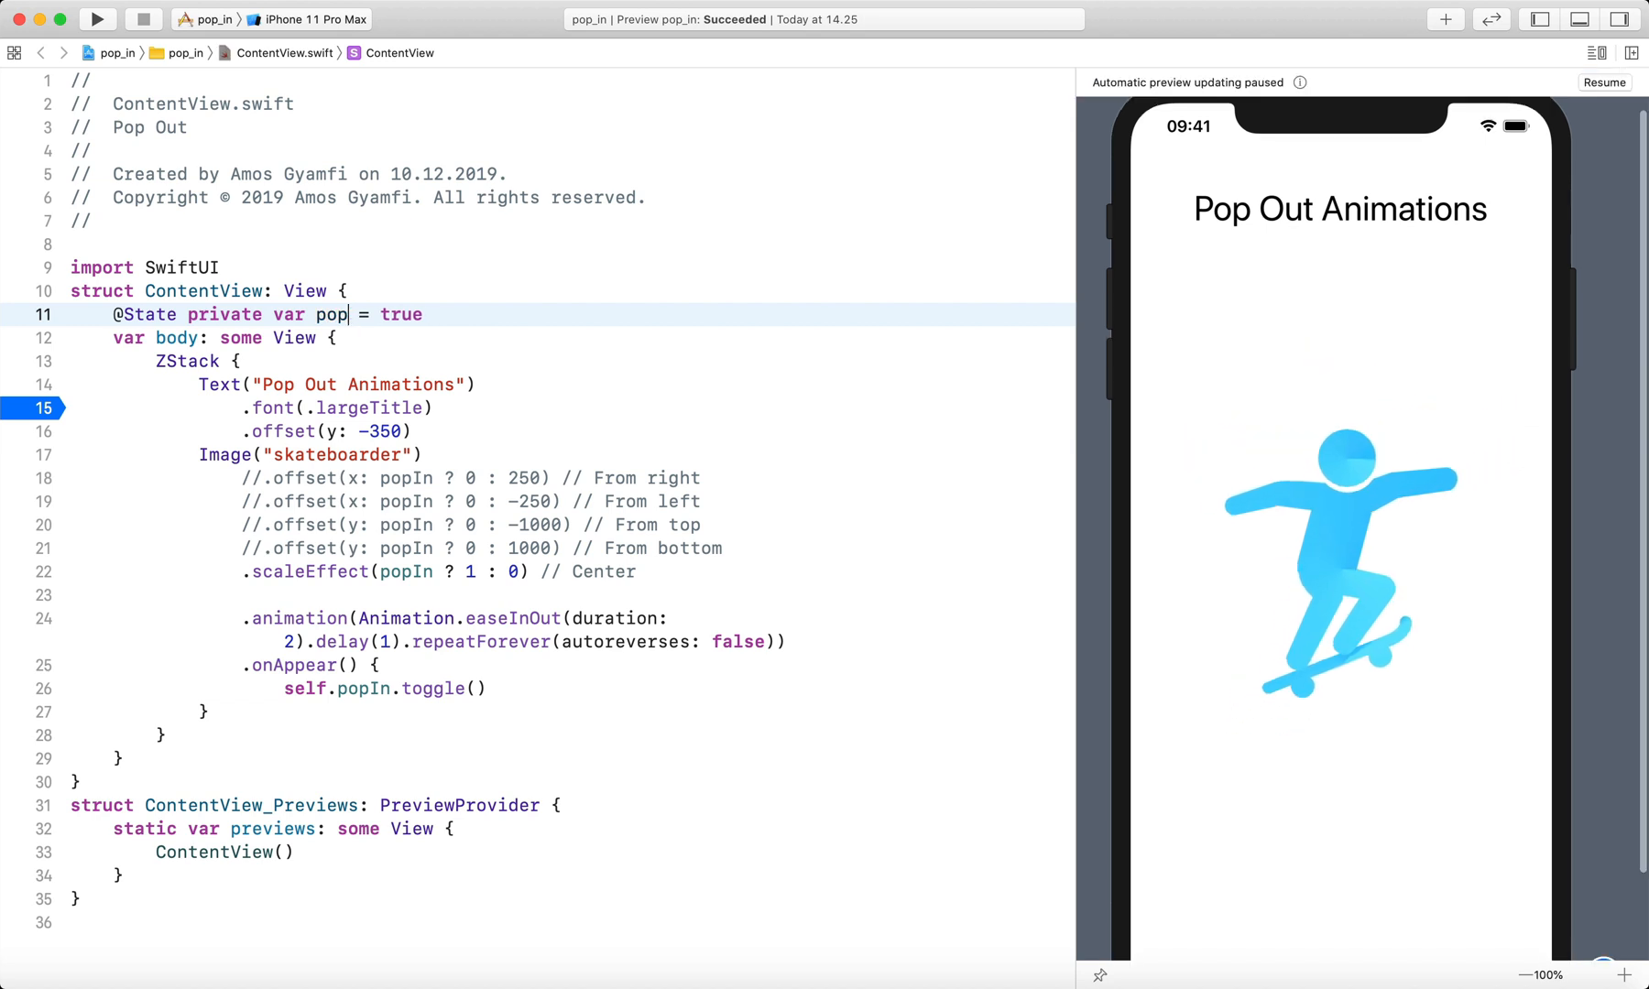
type("Out")
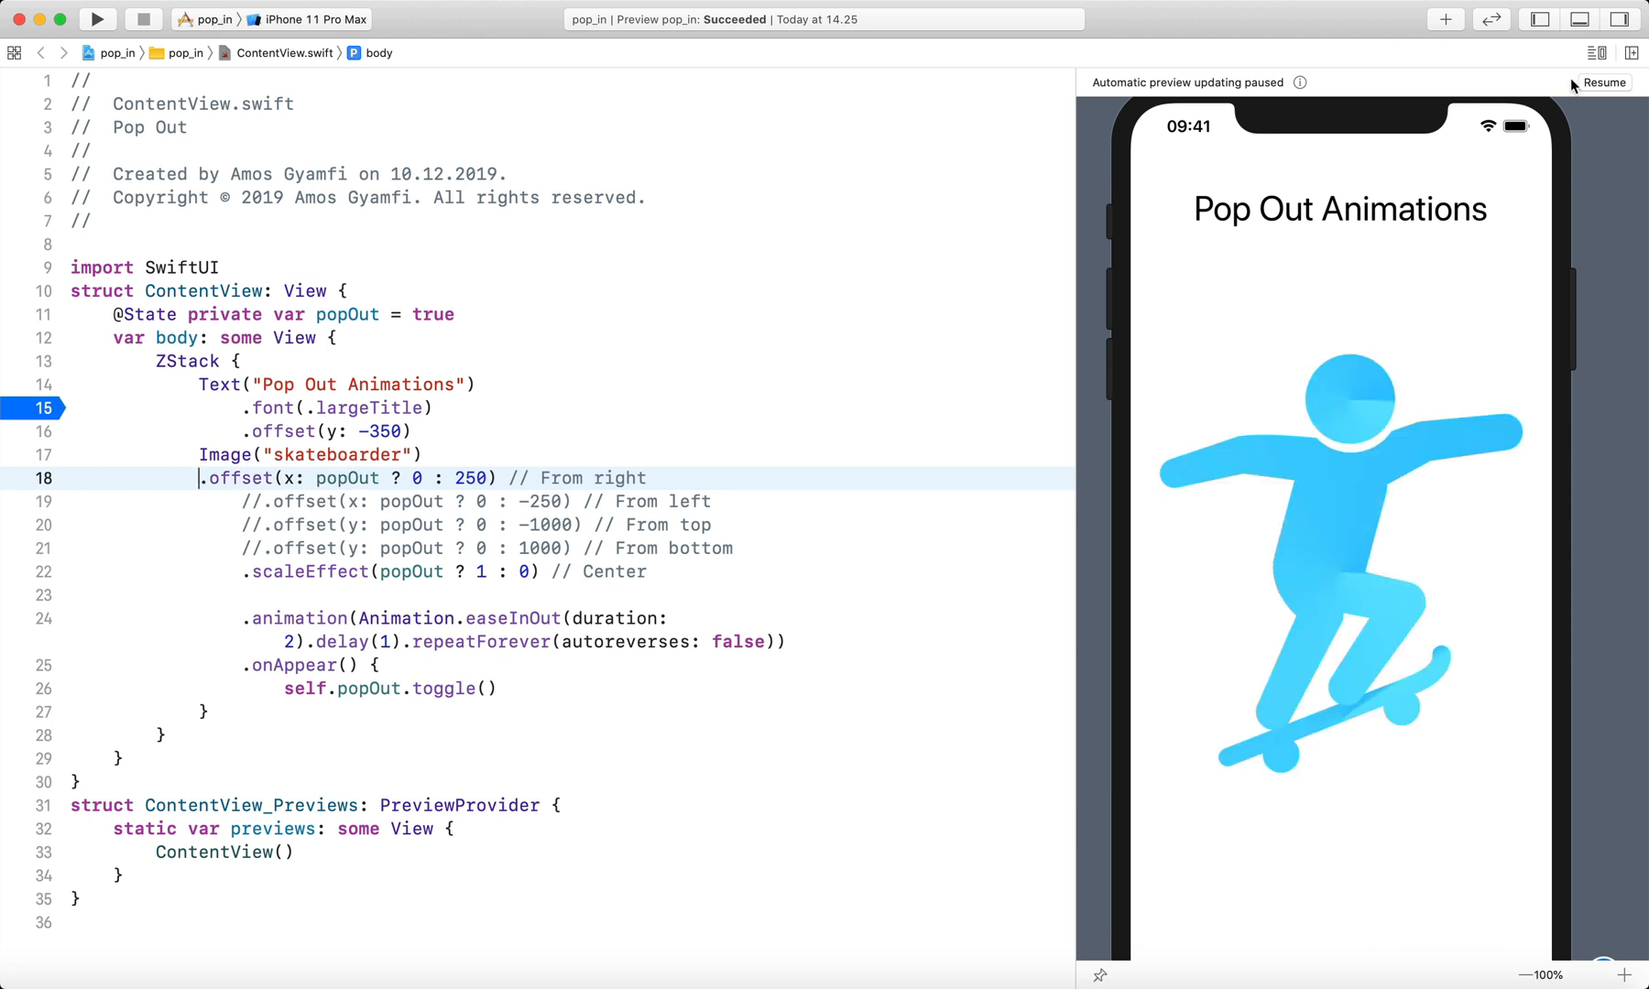
Resume the live preview and comment out the From right offset line
left_click(1603, 82)
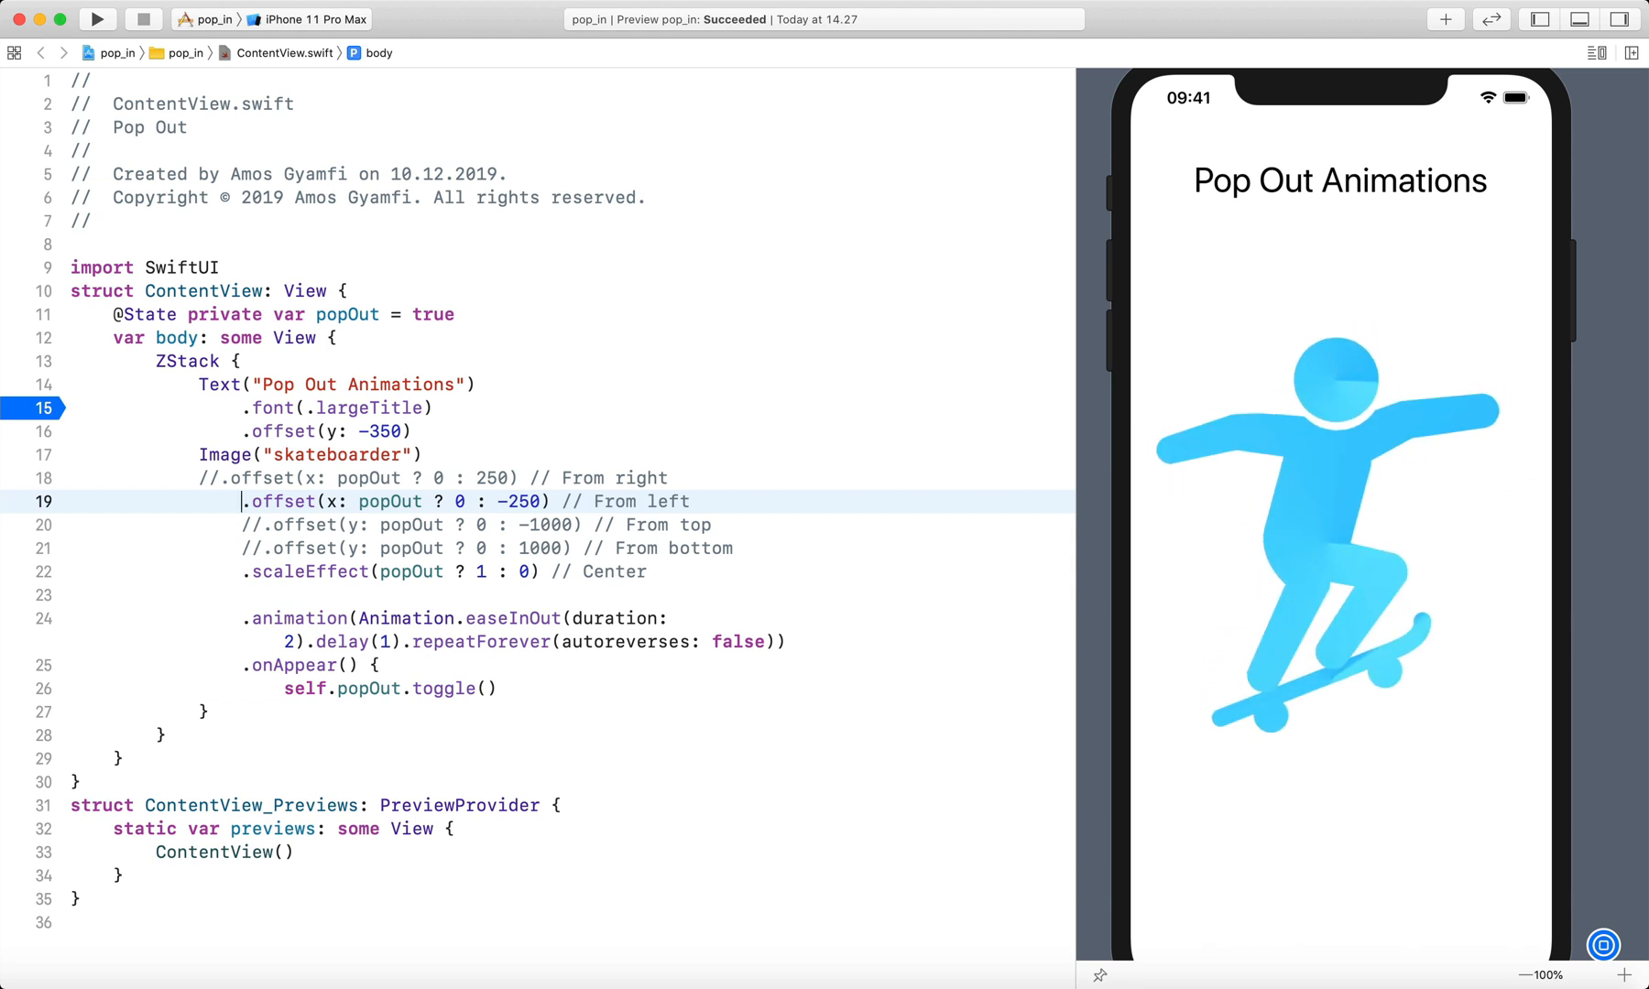
type("//")
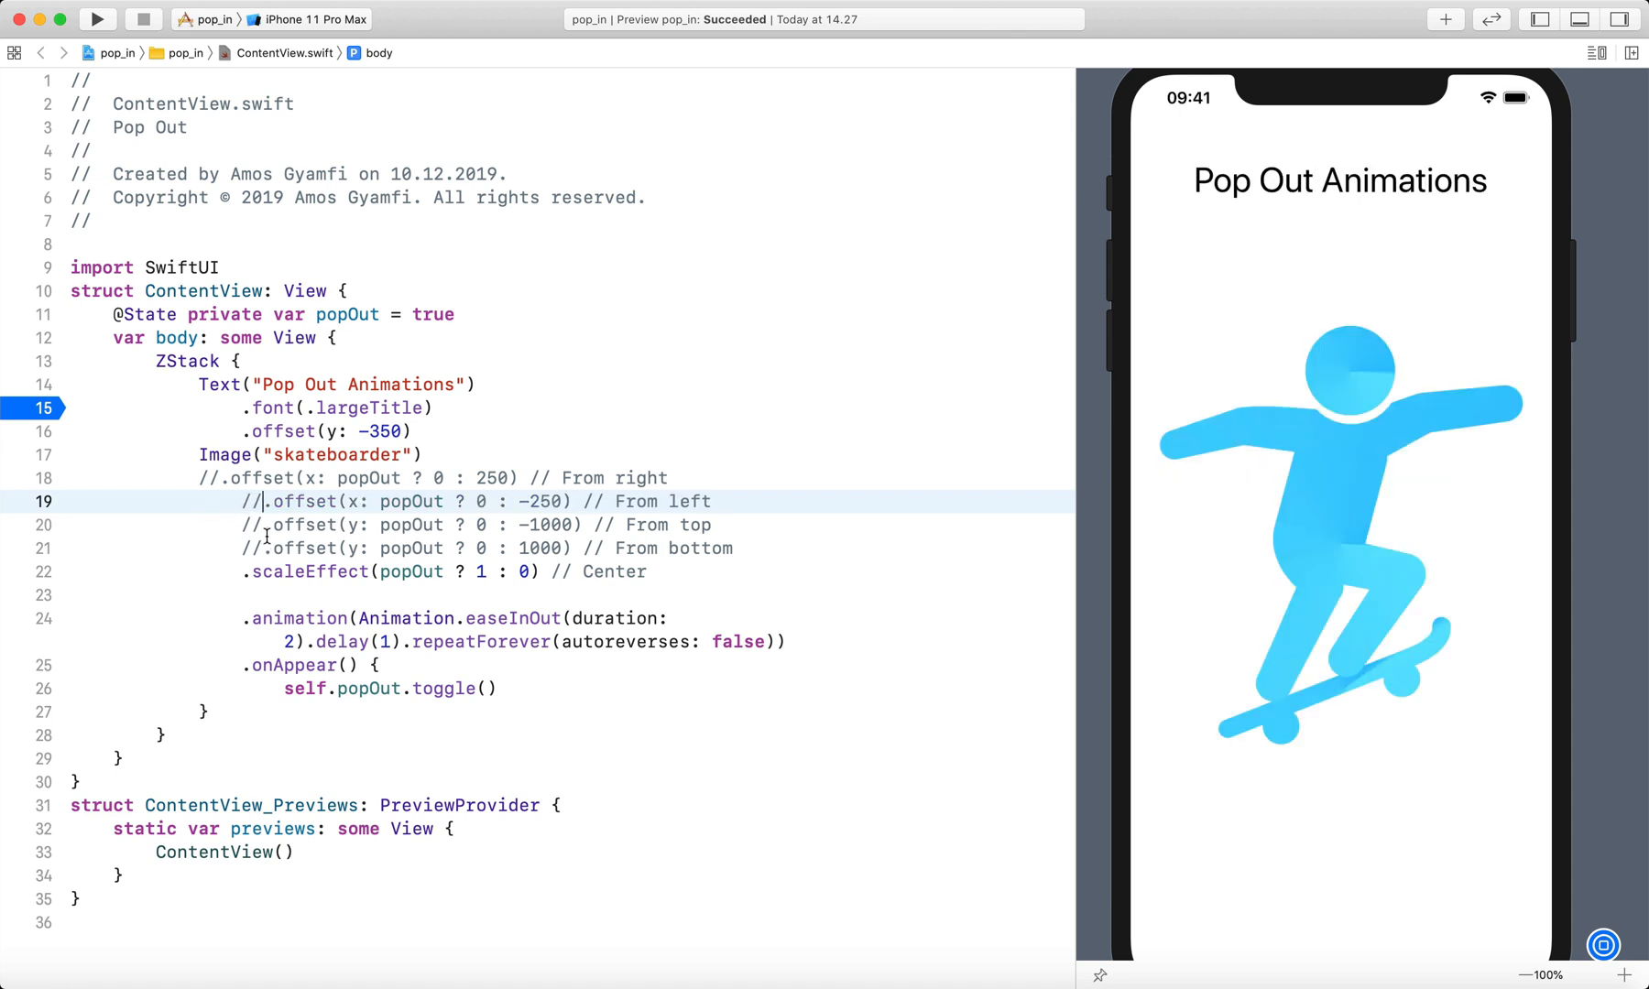